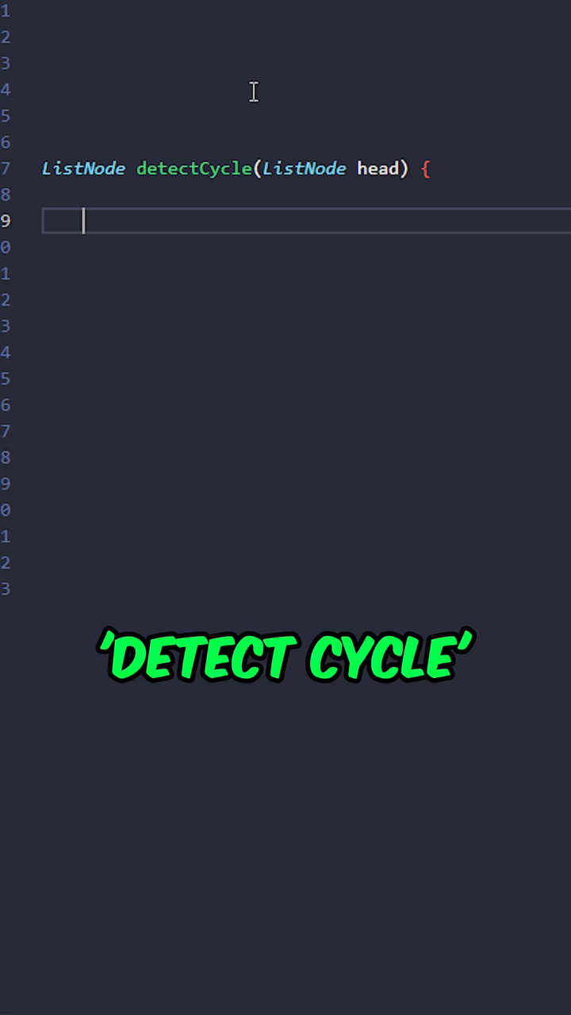
pyautogui.write('ListNode slow = head, fast = head;')
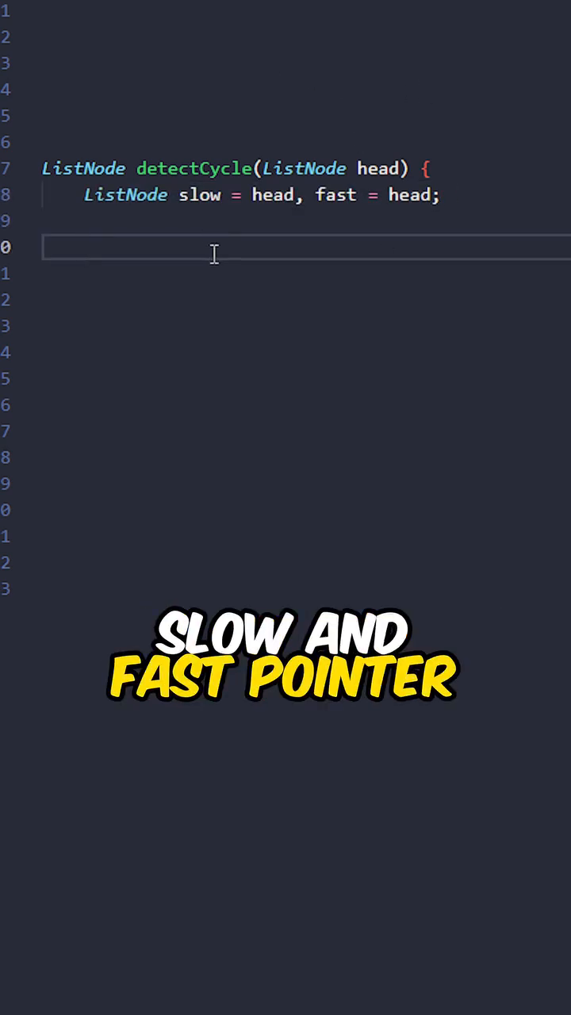
pyautogui.write('while (fast != null && fast.next != null) {')
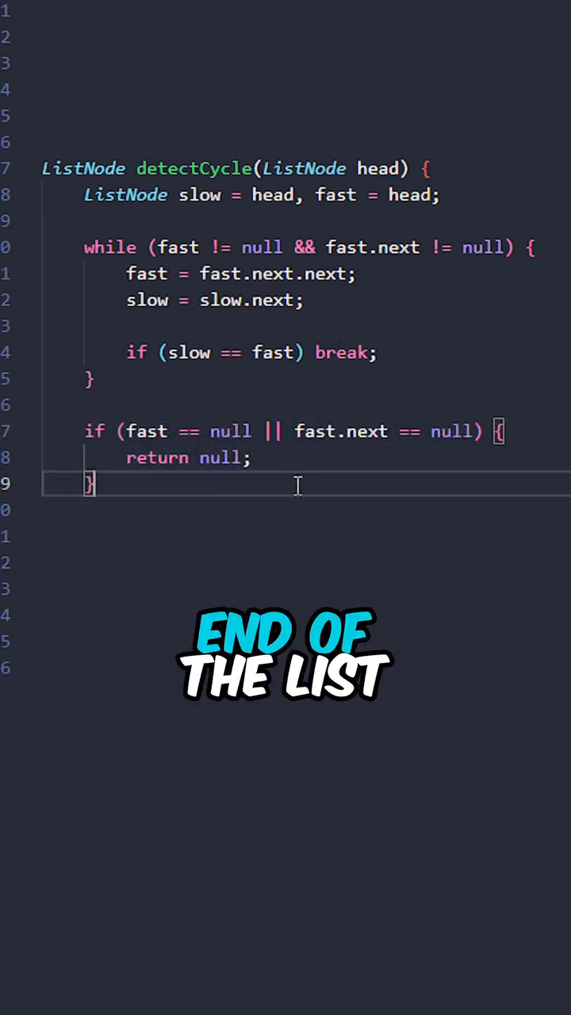
pyautogui.write('slow = head;')
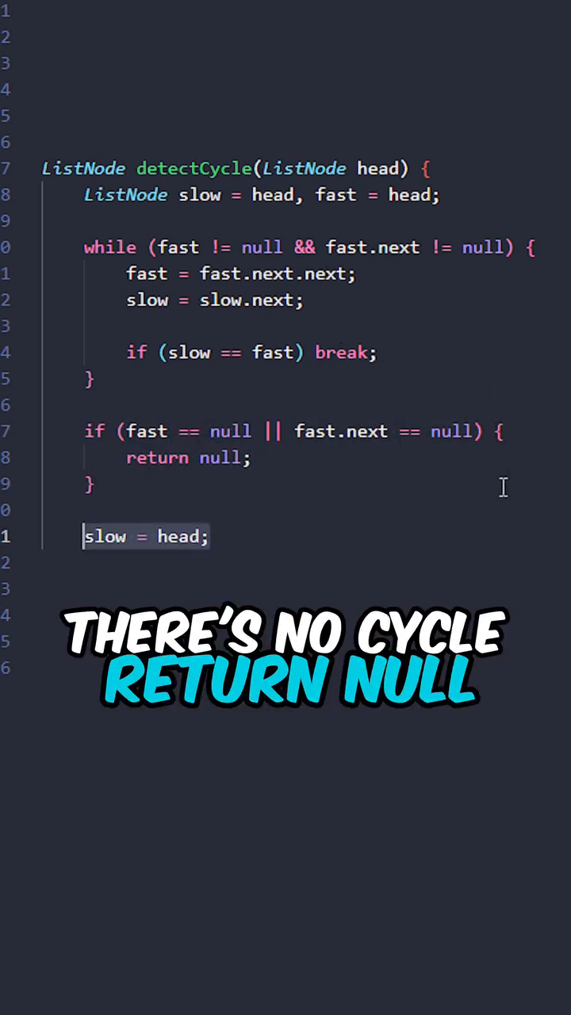
pyautogui.write('while (slow != fast) {')
pyautogui.click(325, 616)
pyautogui.write('slow = slow.next;')
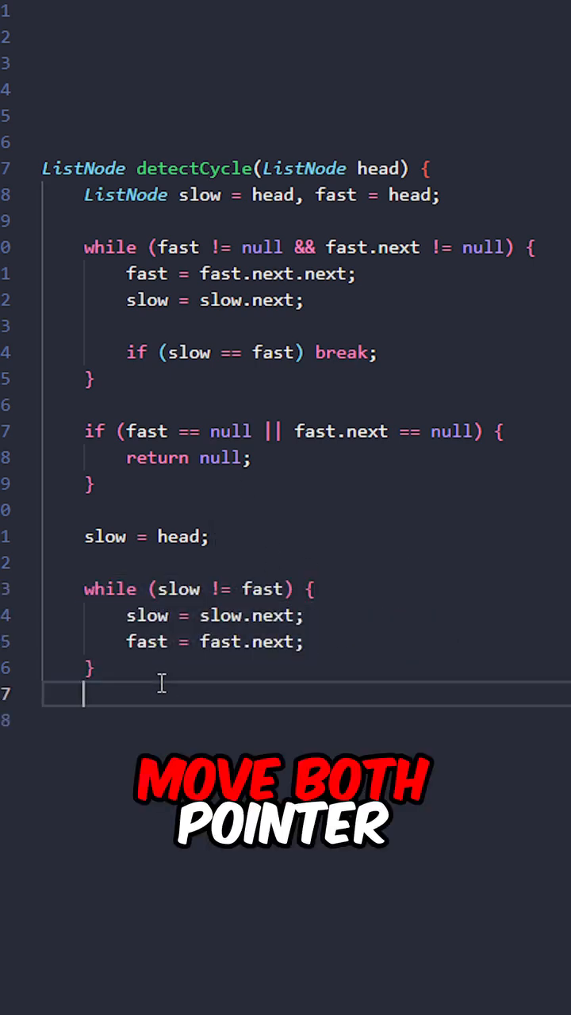
pyautogui.write('return slow;')
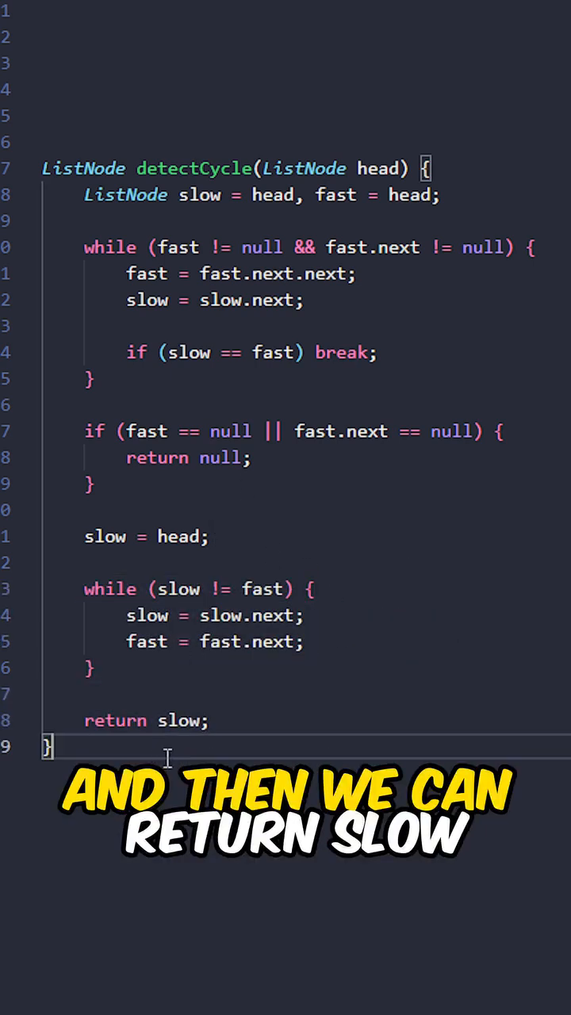